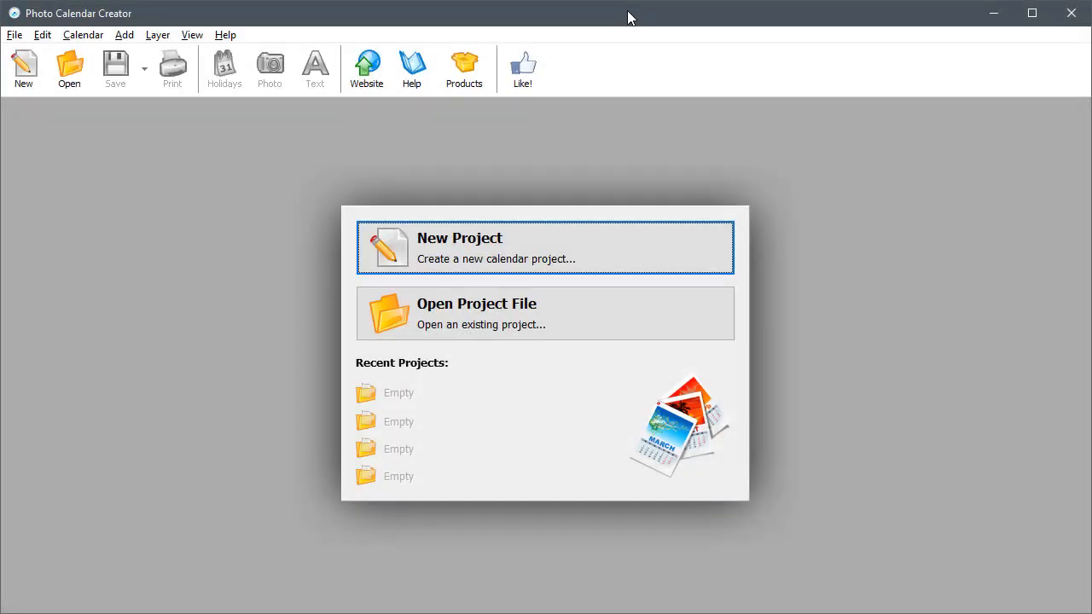
# Start a new project with the 'Perpetual calendar for any year' layout
pyautogui.click(597, 259)
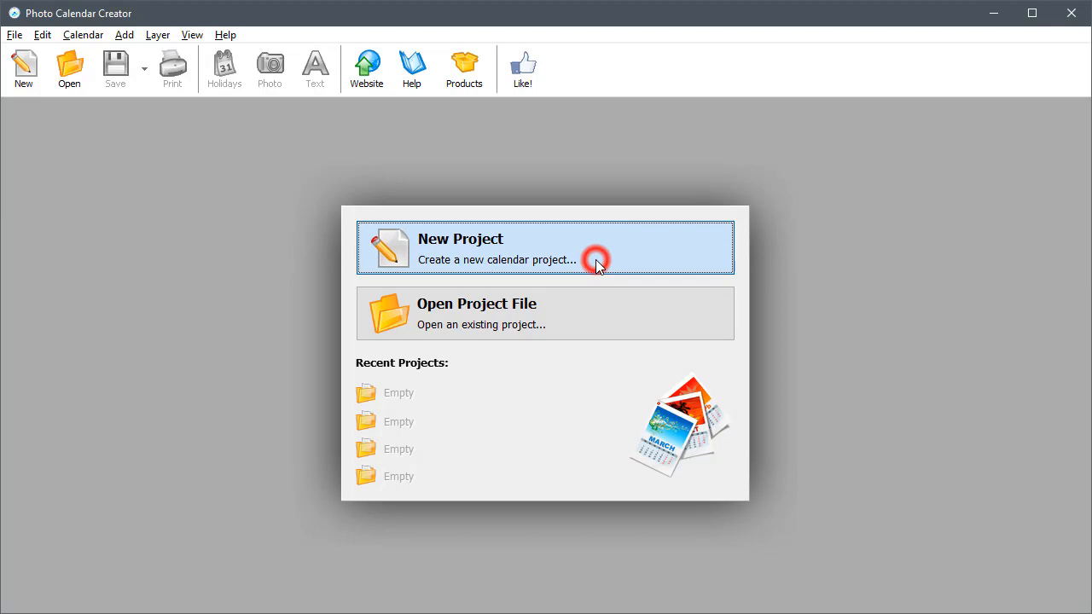
pyautogui.click(546, 247)
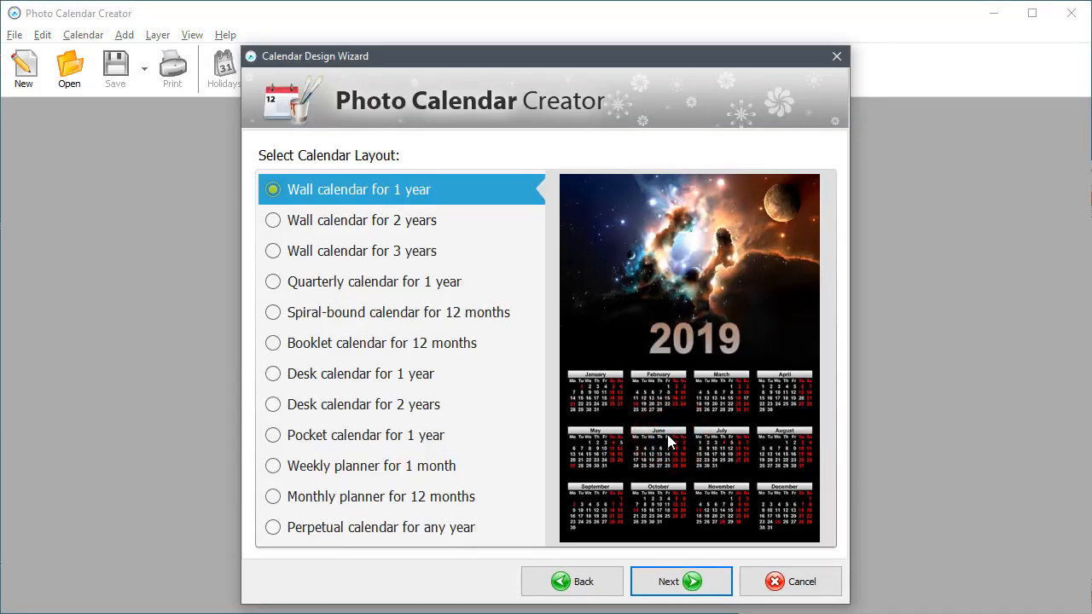
pyautogui.click(273, 527)
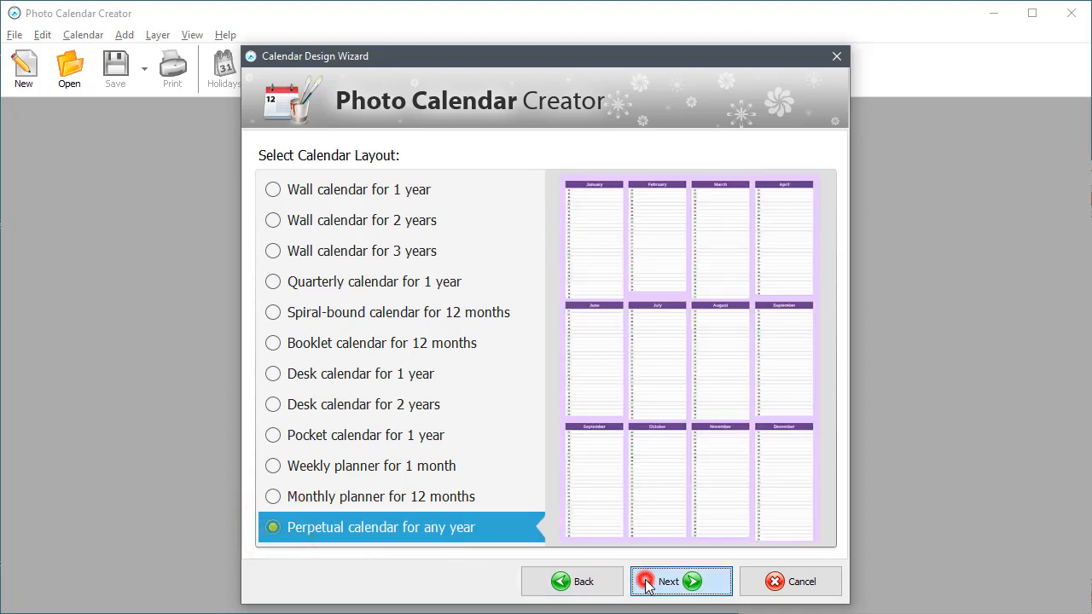
pyautogui.click(668, 580)
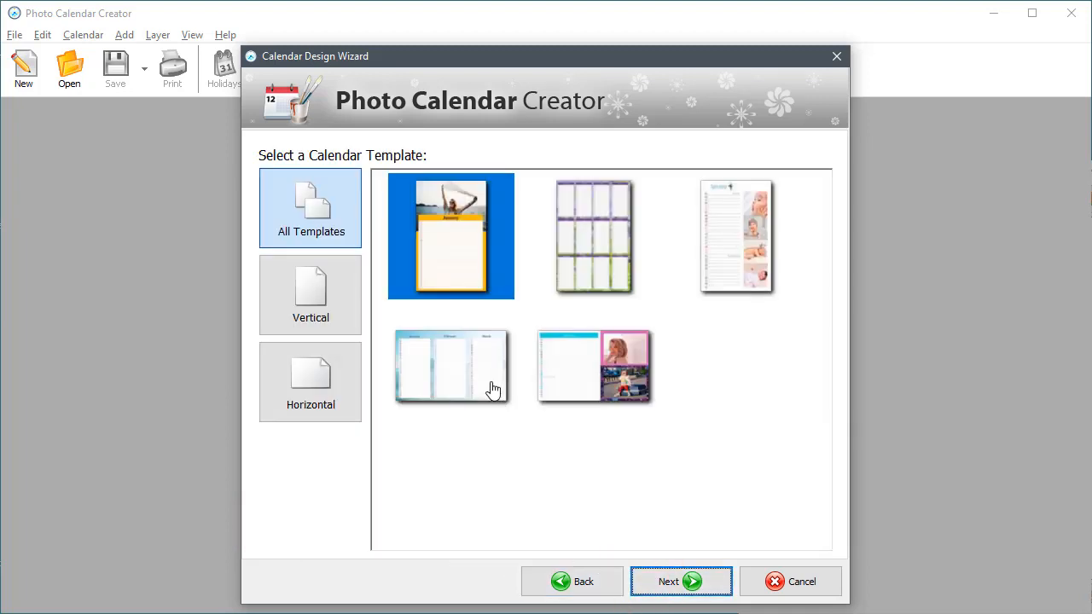
# Choose the plain lined month-columns design and continue
pyautogui.click(451, 367)
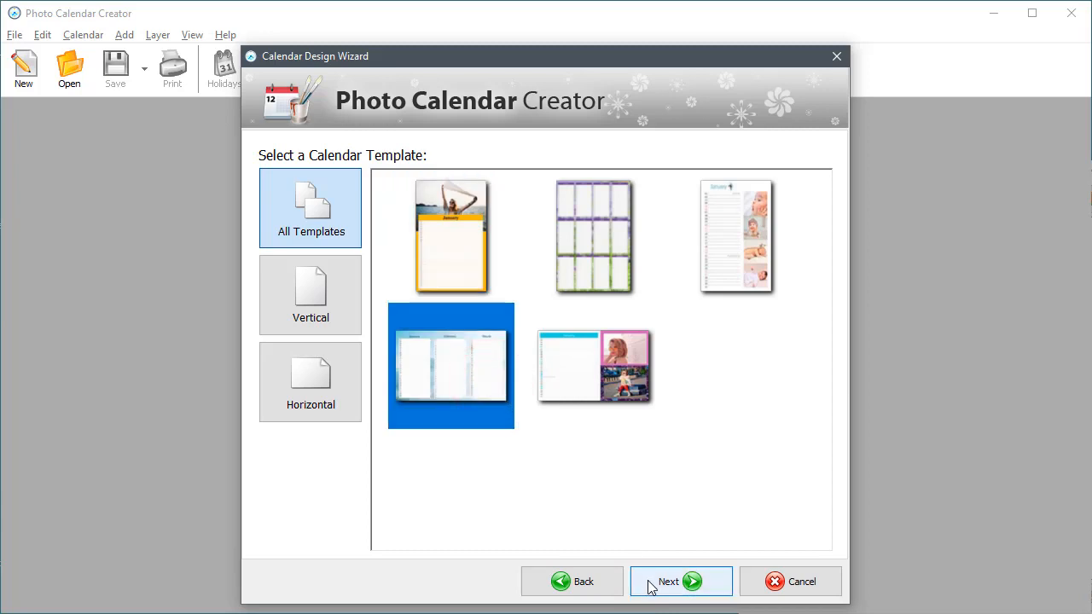
pyautogui.click(668, 580)
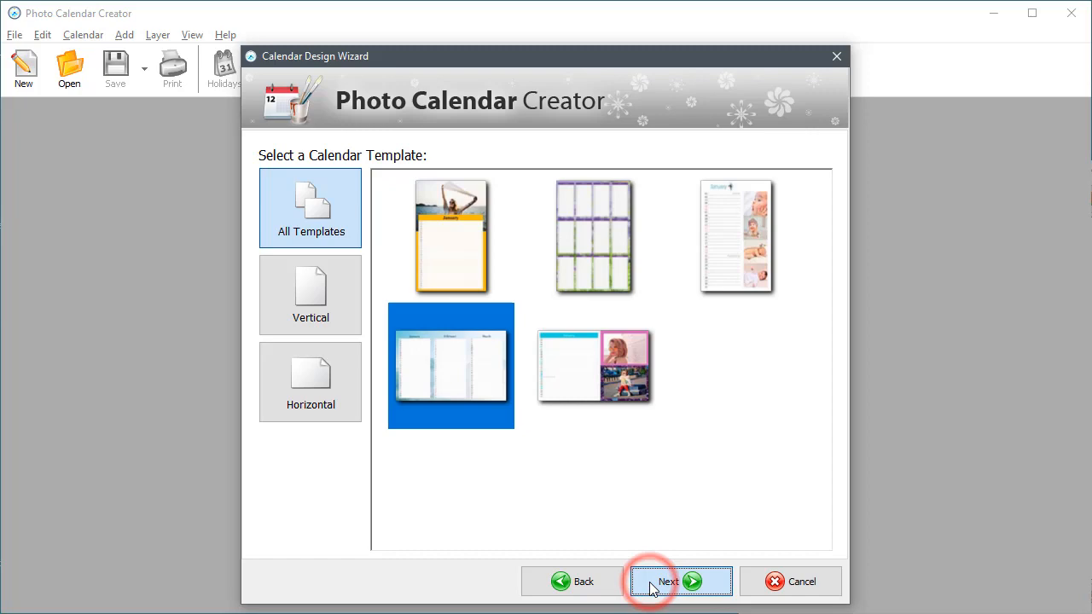
# Use the mountain-lake photo as the main picture, keeping the 2019 year and A4 page
pyautogui.click(669, 580)
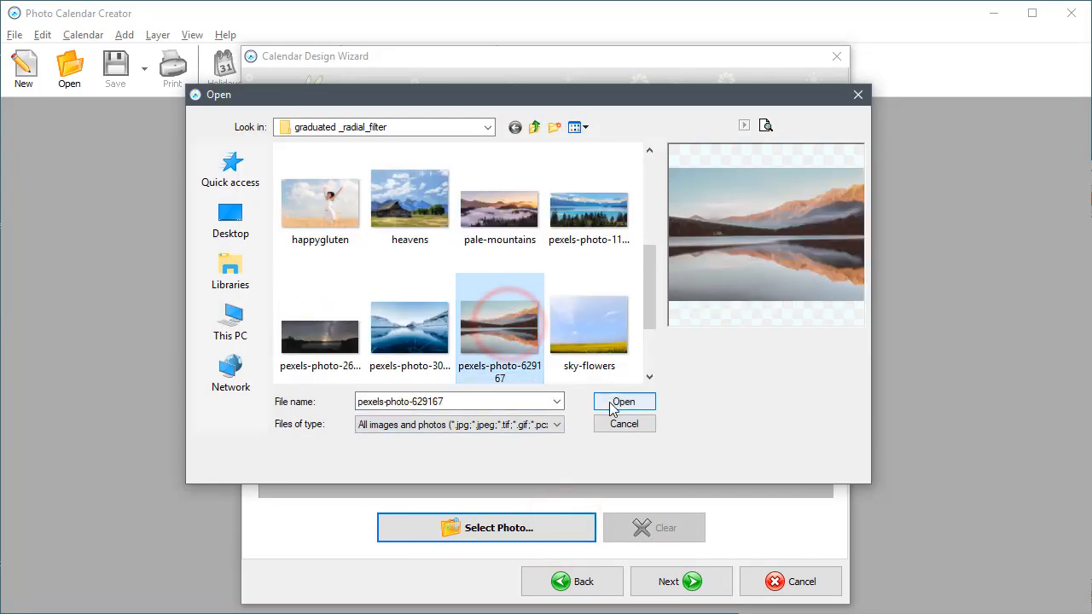
pyautogui.click(624, 402)
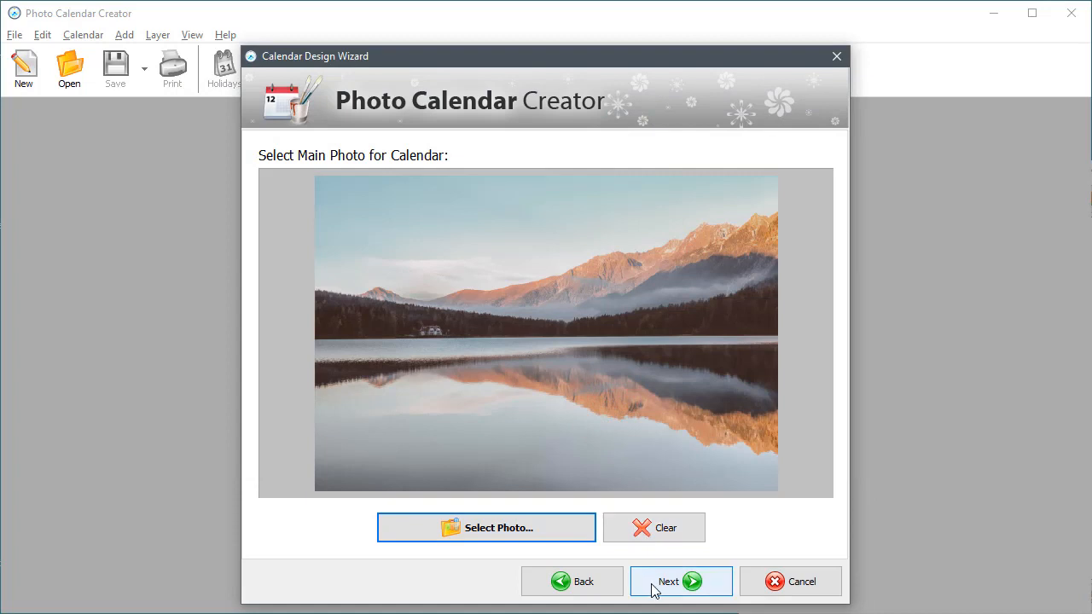
pyautogui.click(681, 580)
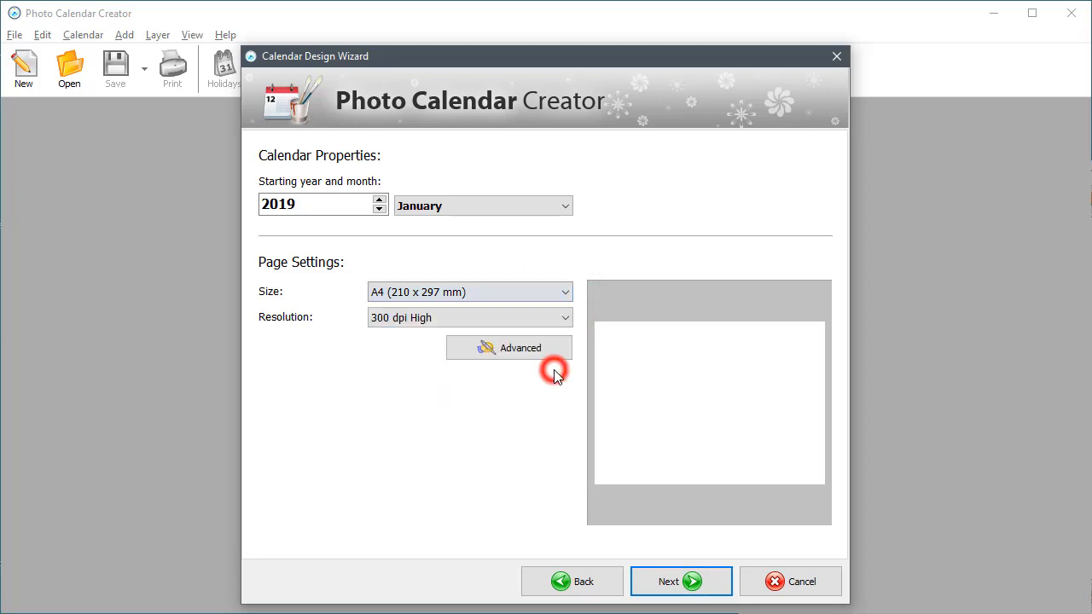
pyautogui.moveTo(680, 580)
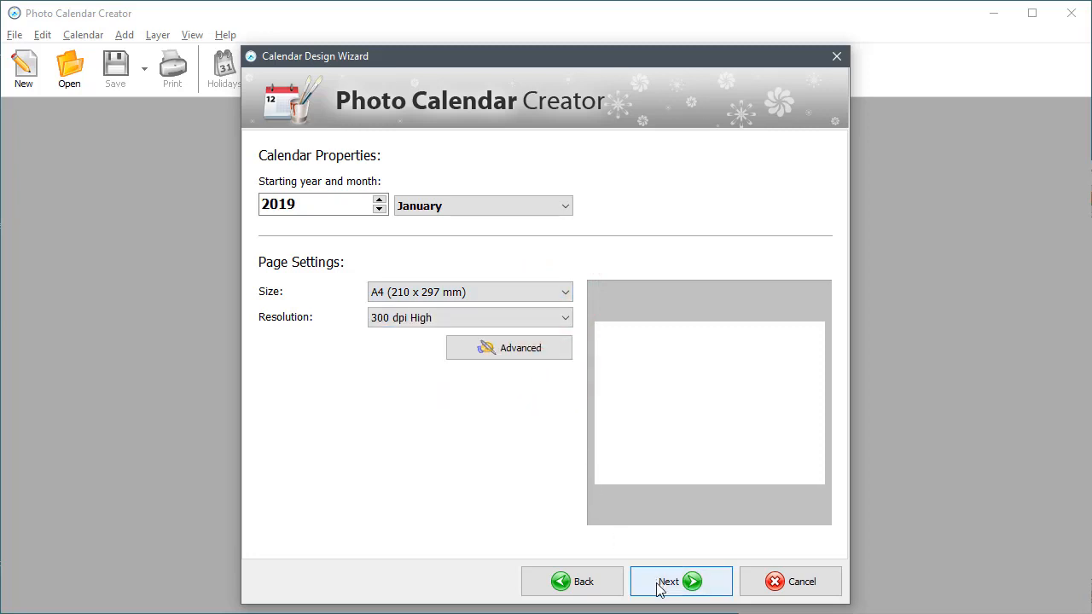
pyautogui.click(679, 580)
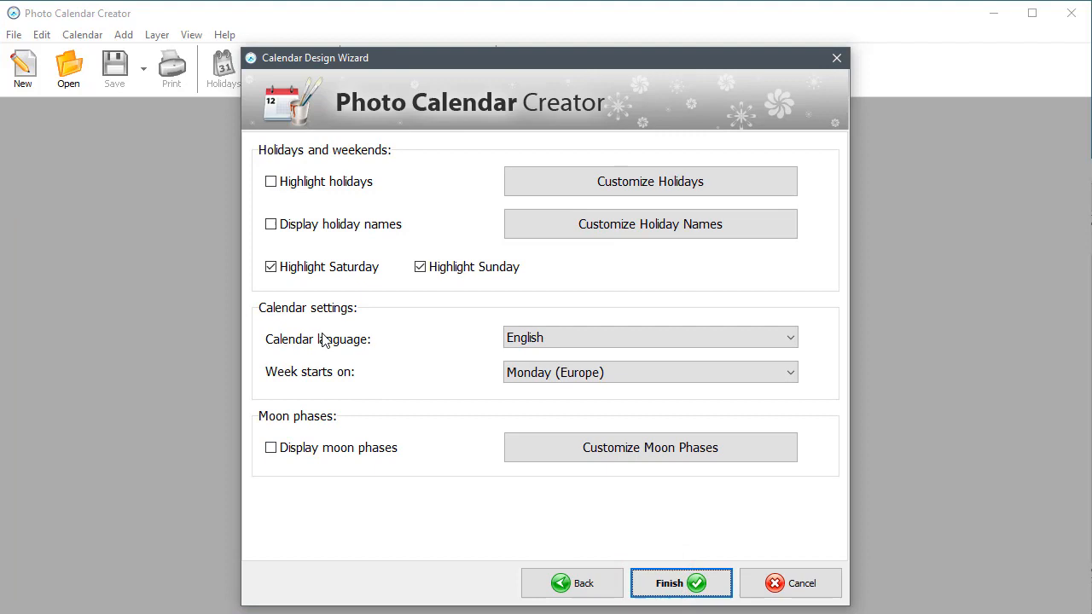
# Turn off Saturday and Sunday highlighting and finish creating the calendar
pyautogui.click(269, 266)
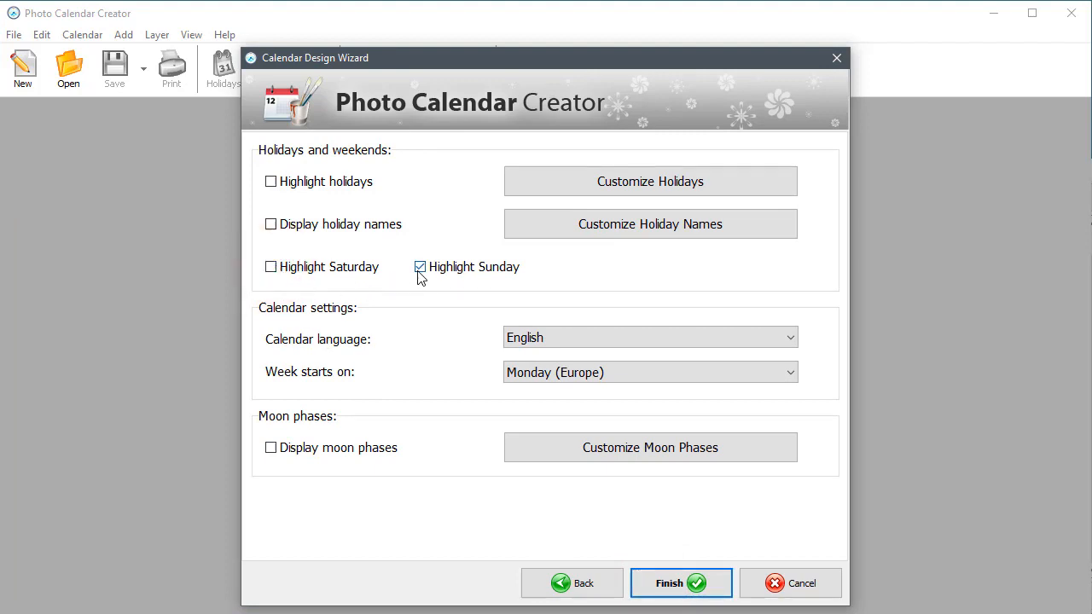
pyautogui.click(420, 266)
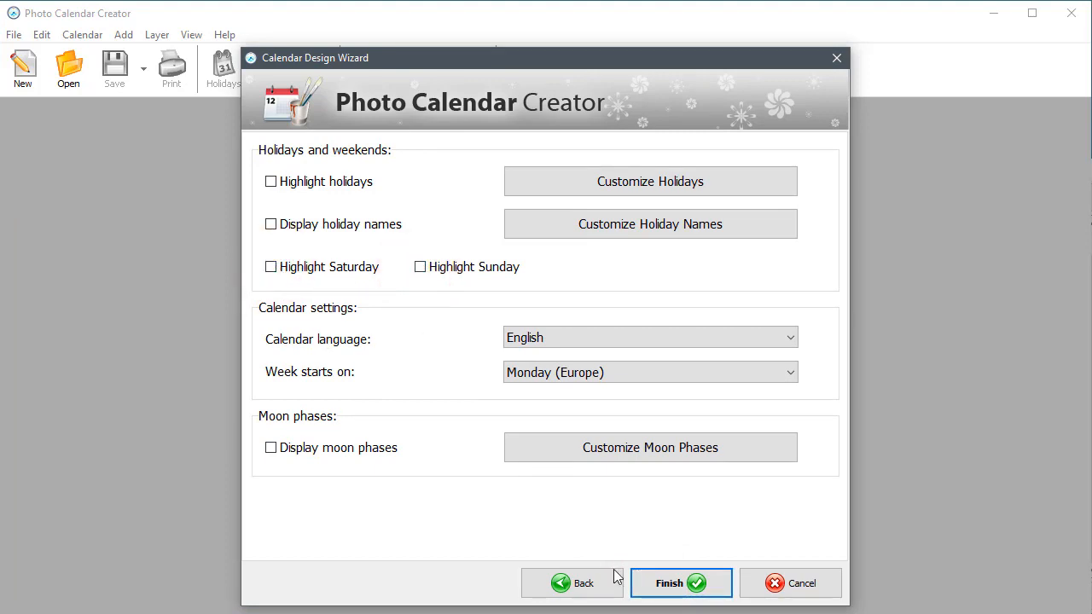
pyautogui.click(679, 583)
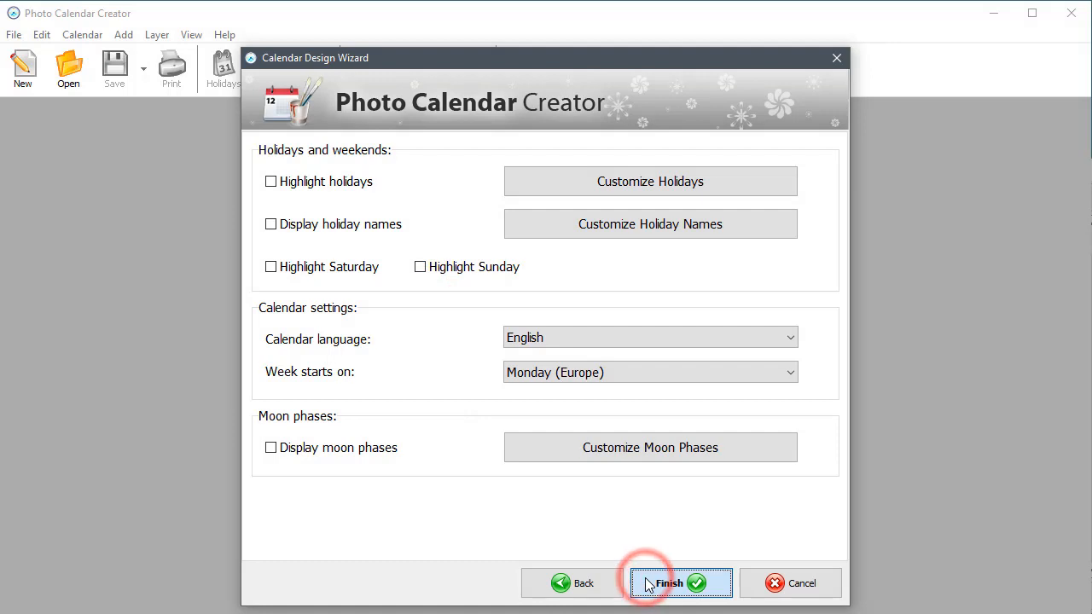
# Browse the page thumbnails and land on Page 2, the January–March quarter
pyautogui.click(672, 583)
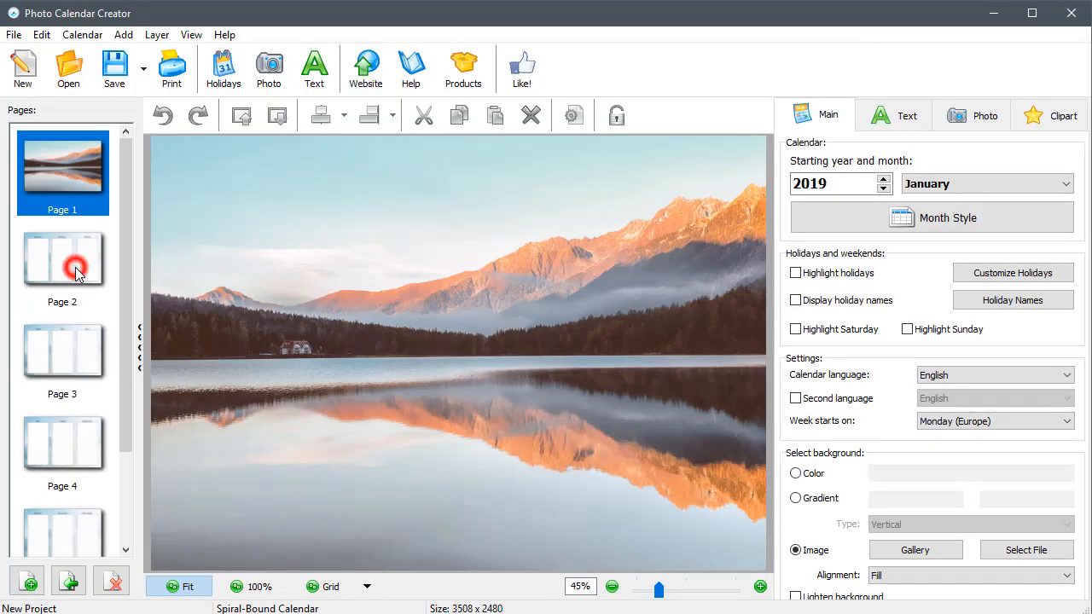
pyautogui.click(61, 356)
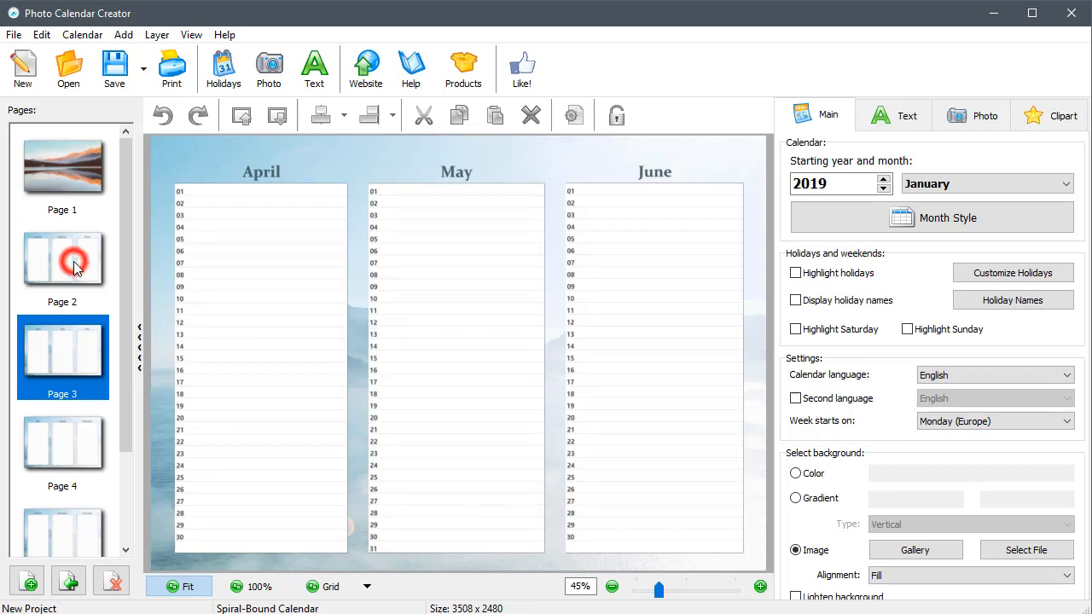
pyautogui.click(62, 265)
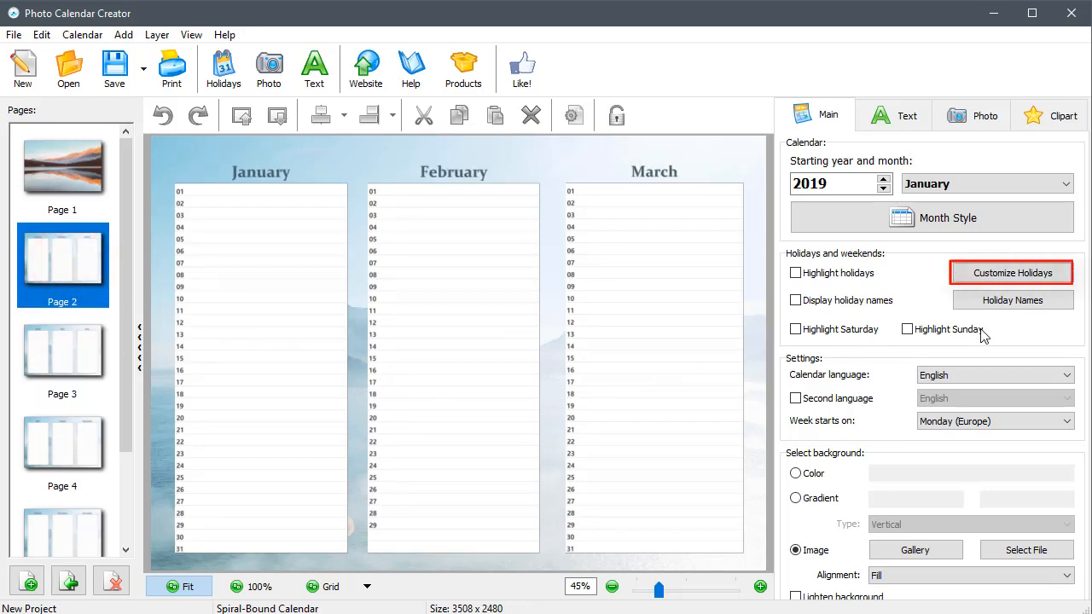
# Create a new holiday group named My Holidays in the holidays list
pyautogui.click(1013, 273)
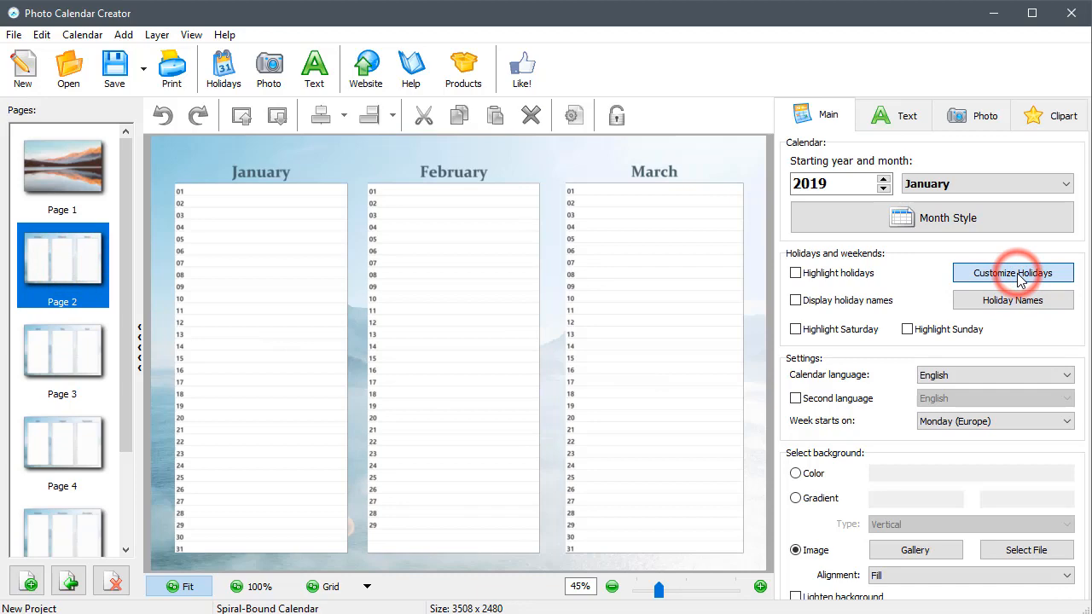
pyautogui.click(1014, 273)
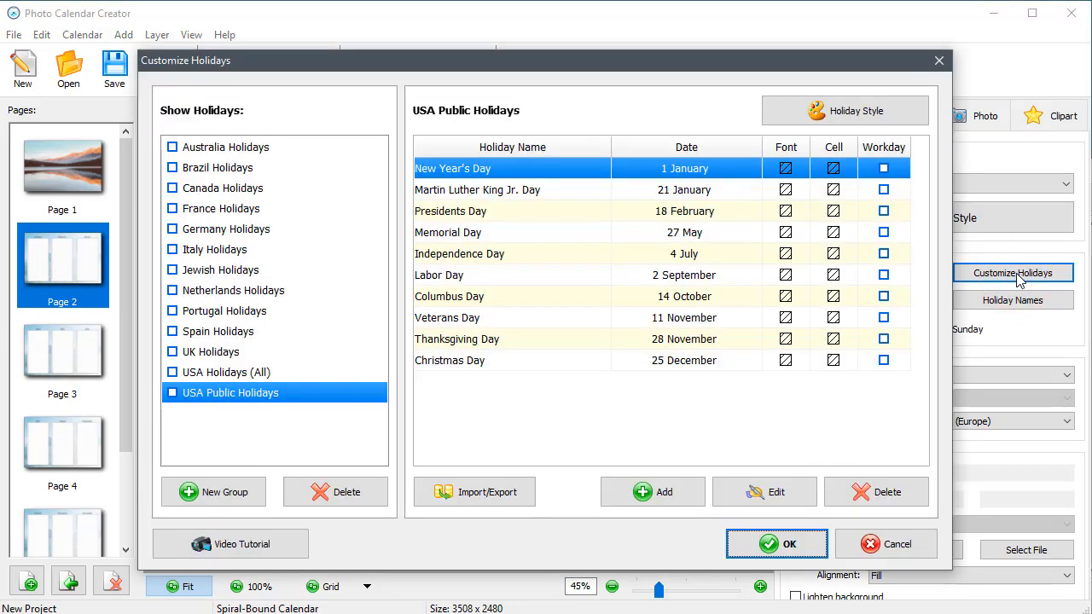
pyautogui.click(213, 492)
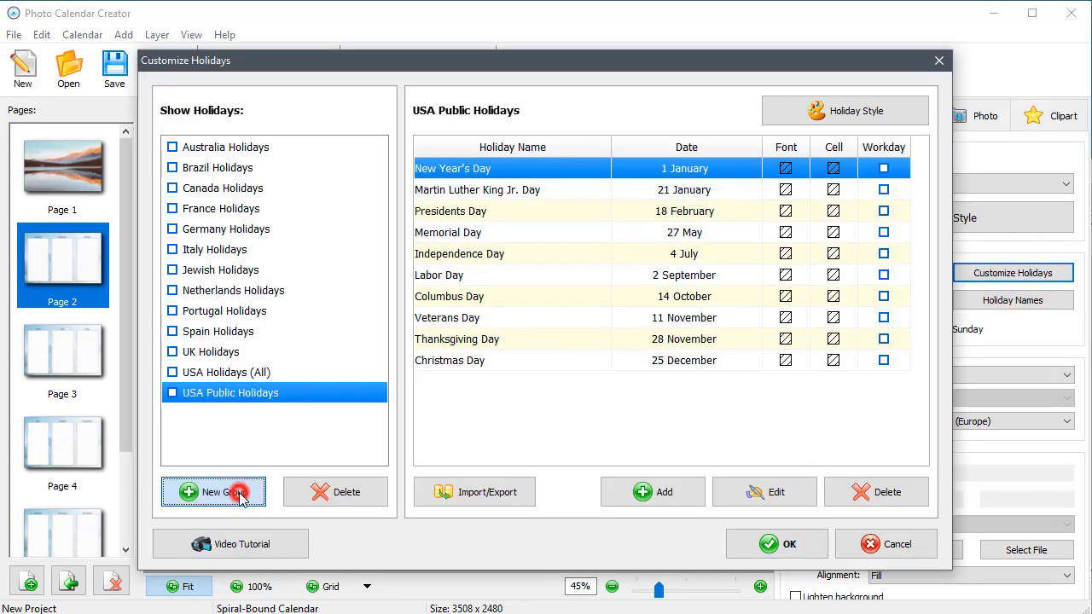
pyautogui.click(213, 492)
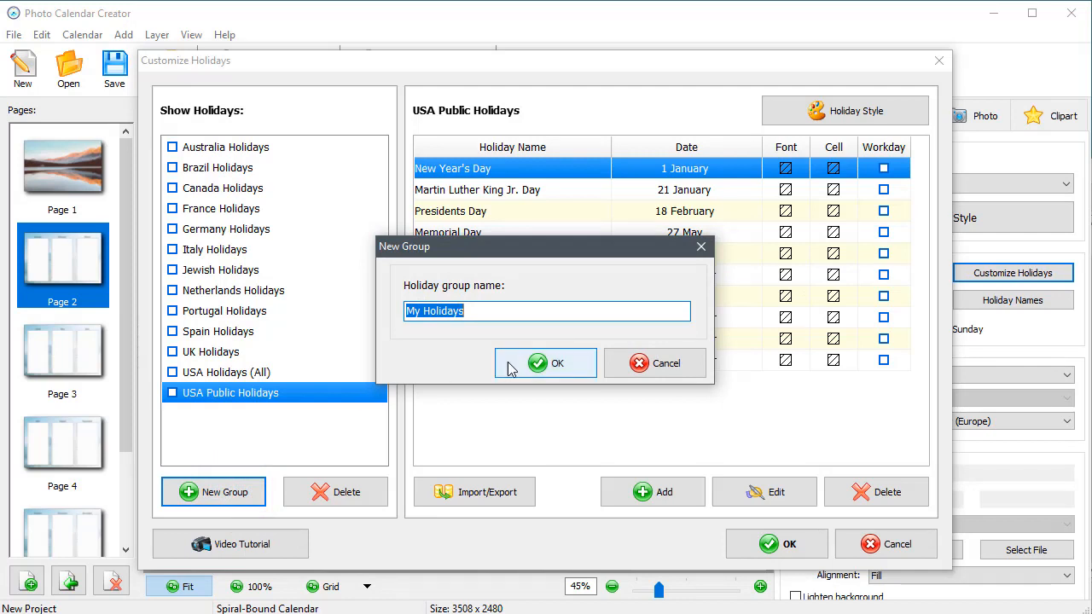
pyautogui.click(546, 362)
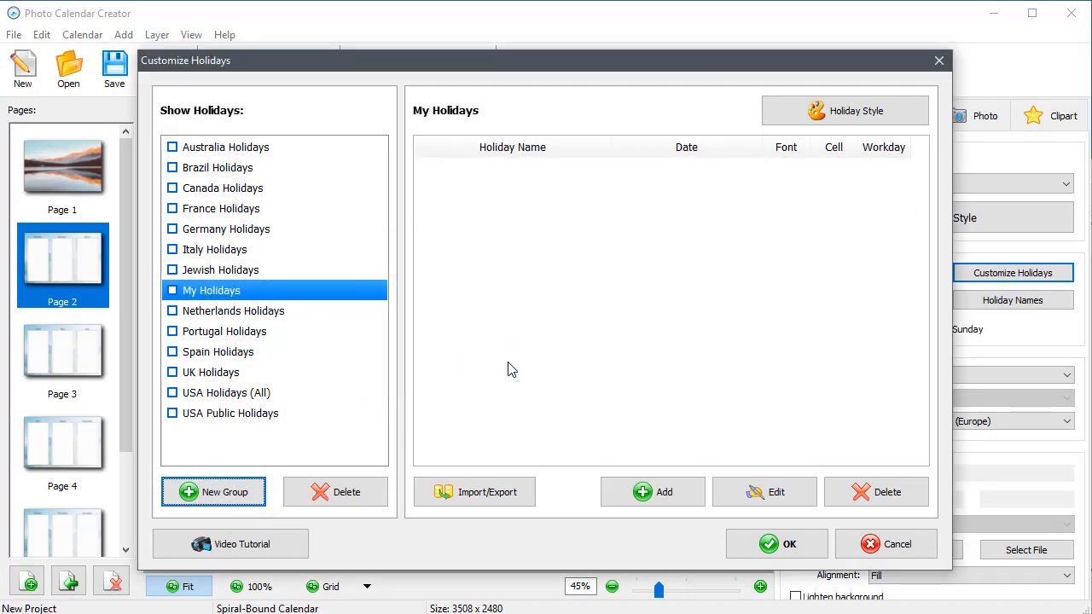
pyautogui.moveTo(652, 491)
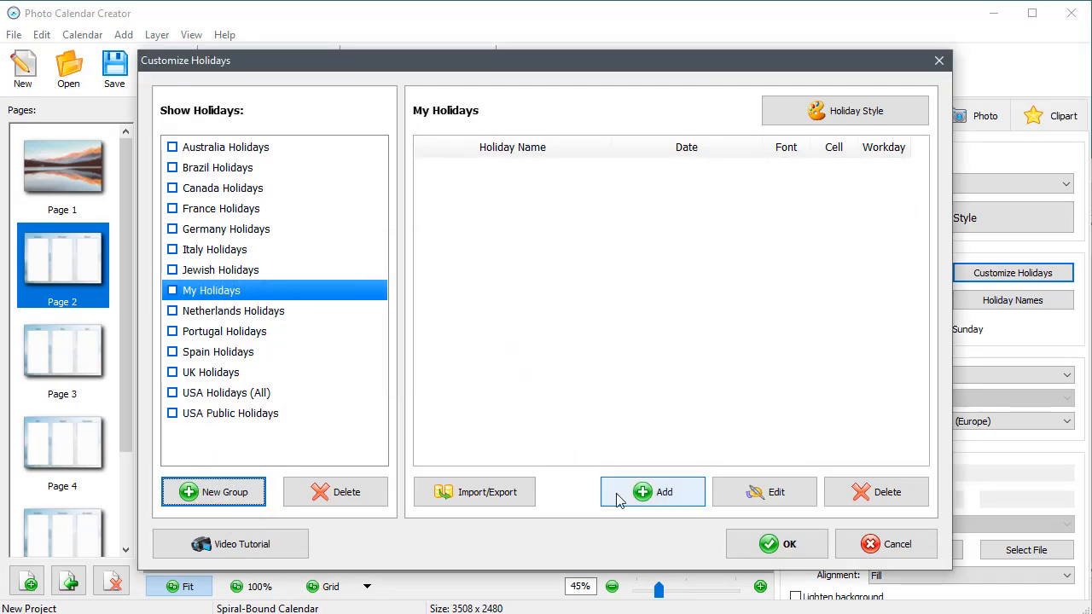
pyautogui.click(651, 491)
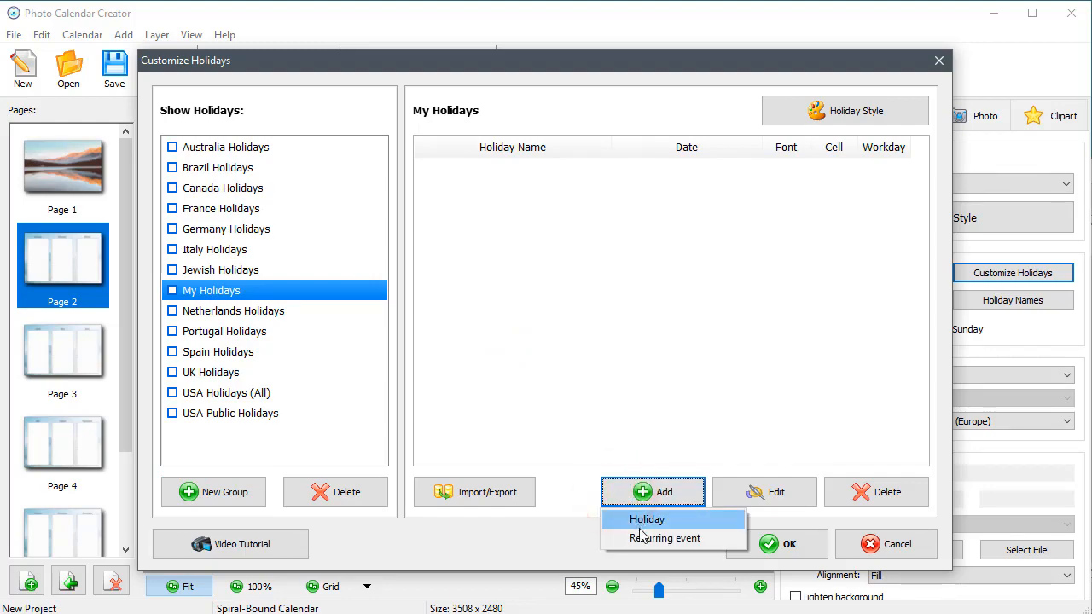
pyautogui.click(647, 519)
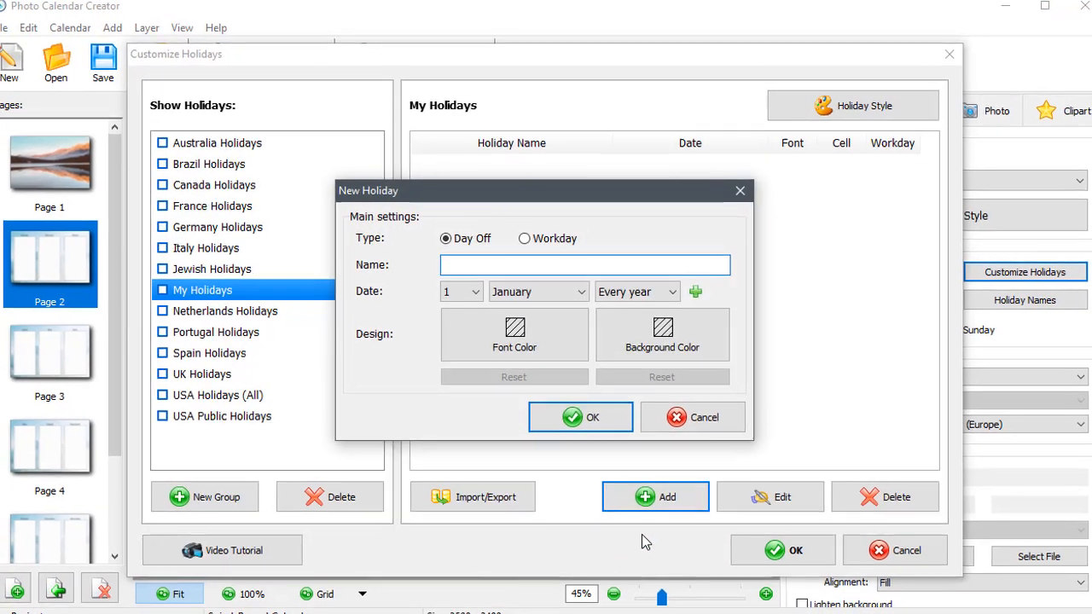
pyautogui.write('Baby H')
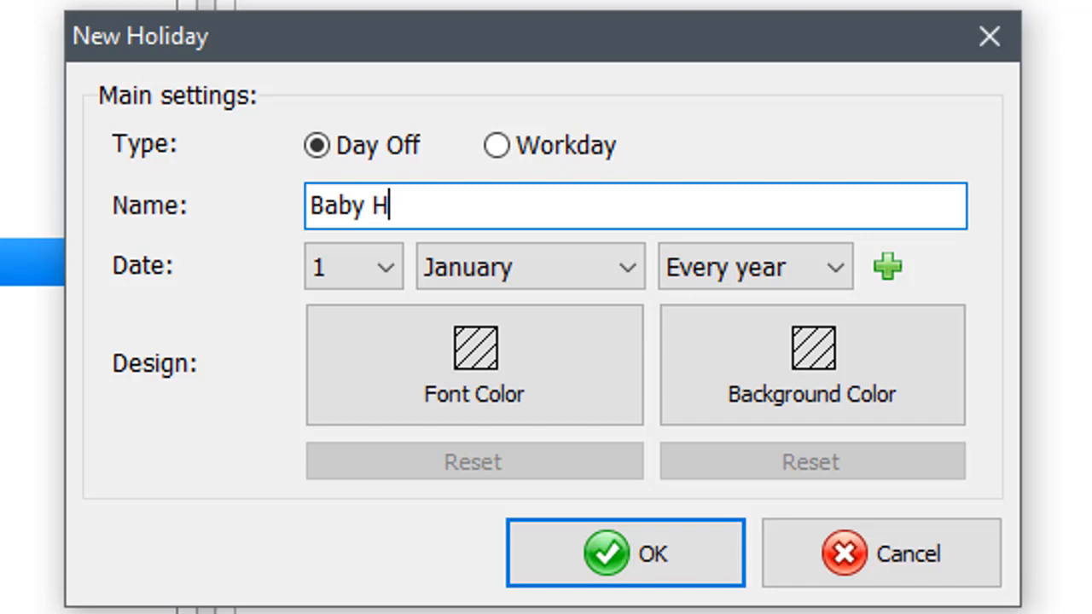
pyautogui.write("ayes' BDay")
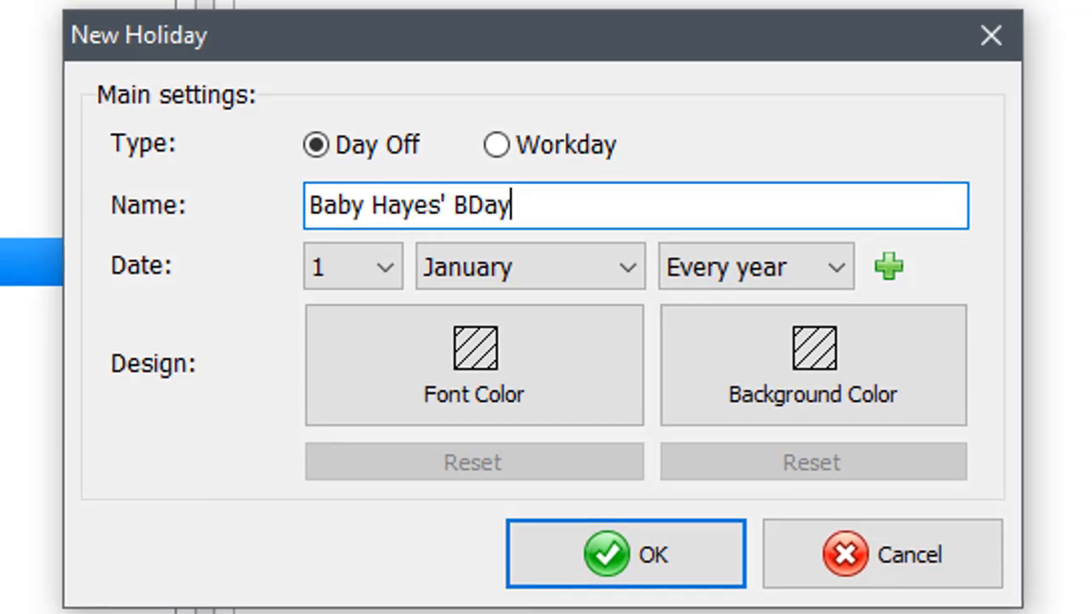
pyautogui.click(352, 266)
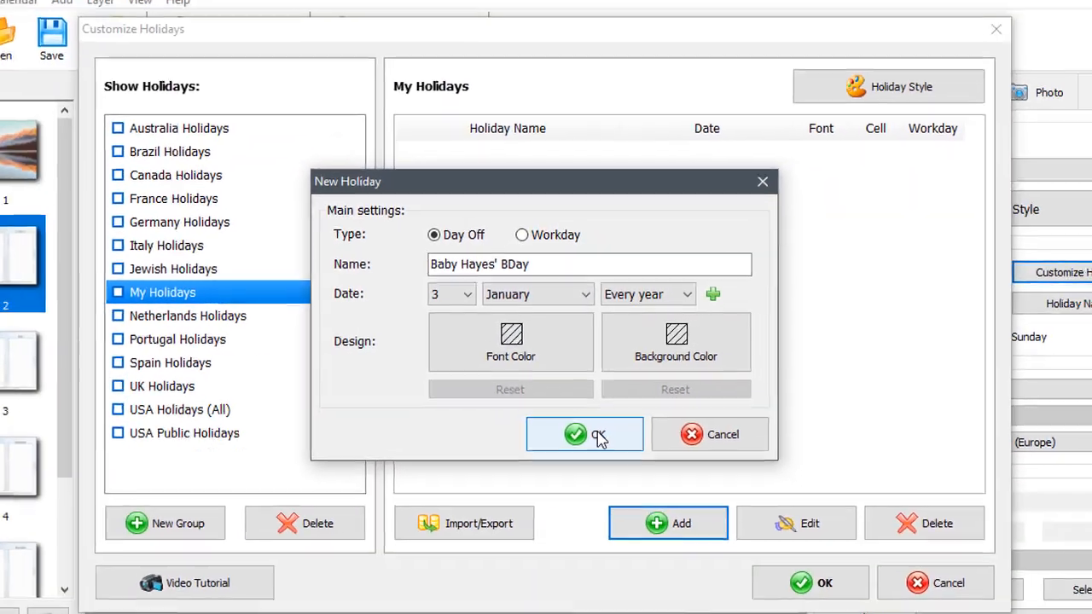
pyautogui.click(583, 435)
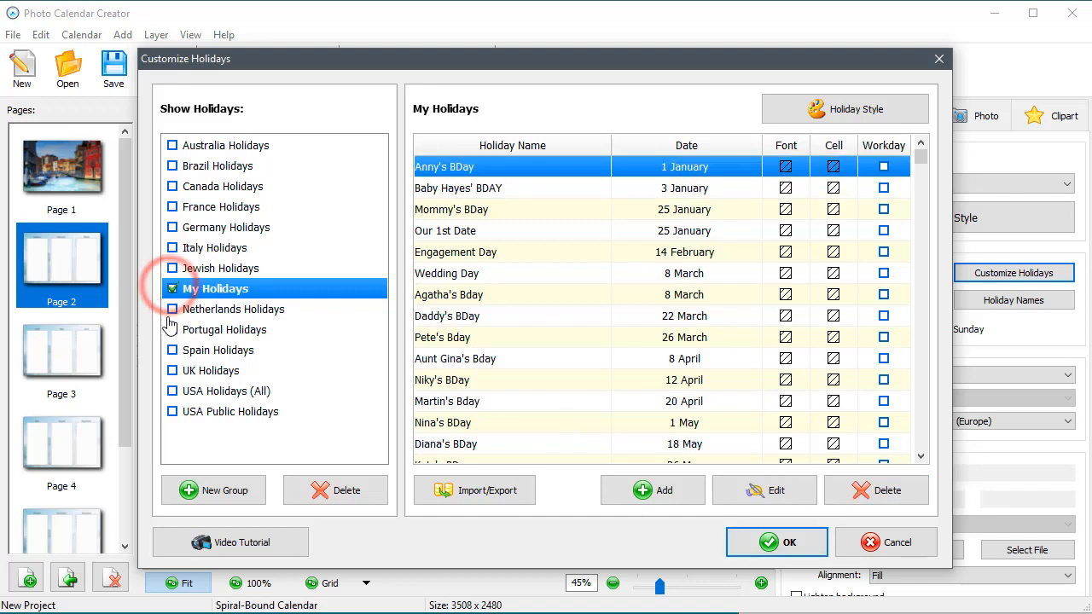
# Show My Holidays together with USA Public Holidays on the calendar and apply
pyautogui.click(235, 411)
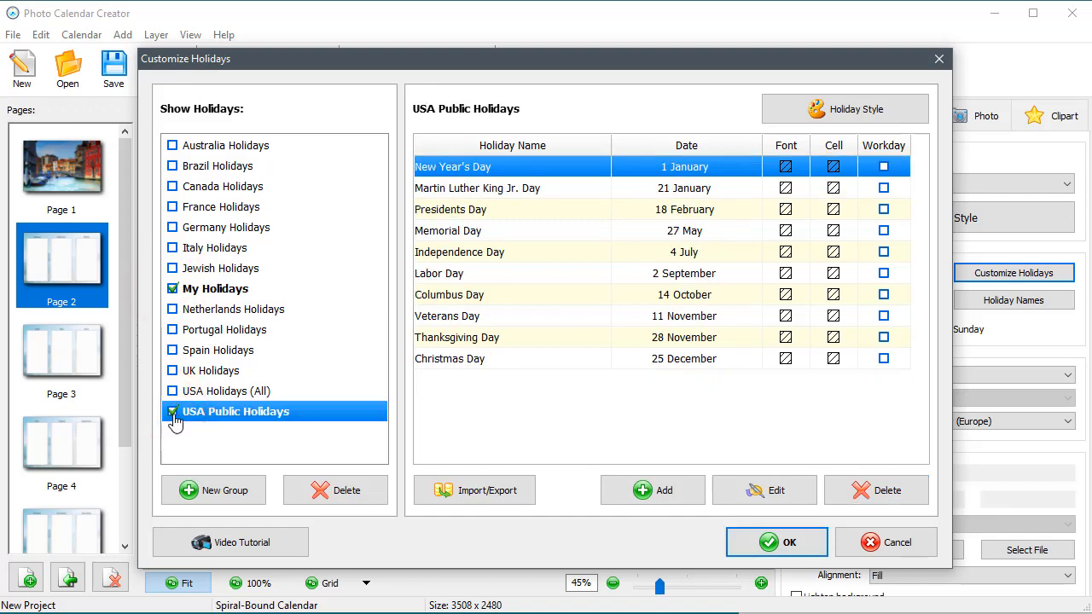
pyautogui.click(776, 543)
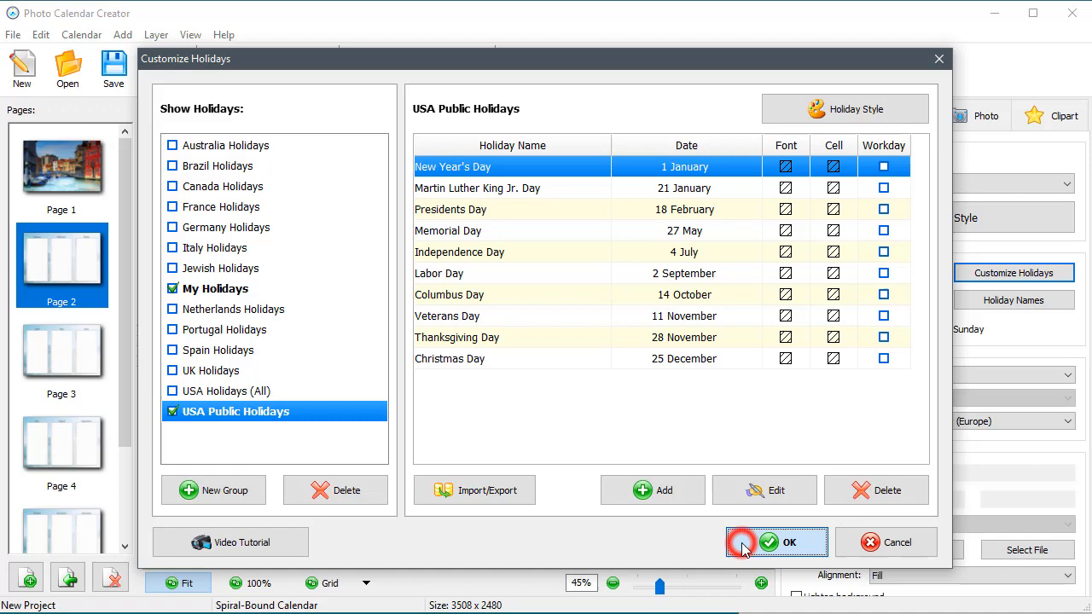
pyautogui.click(776, 542)
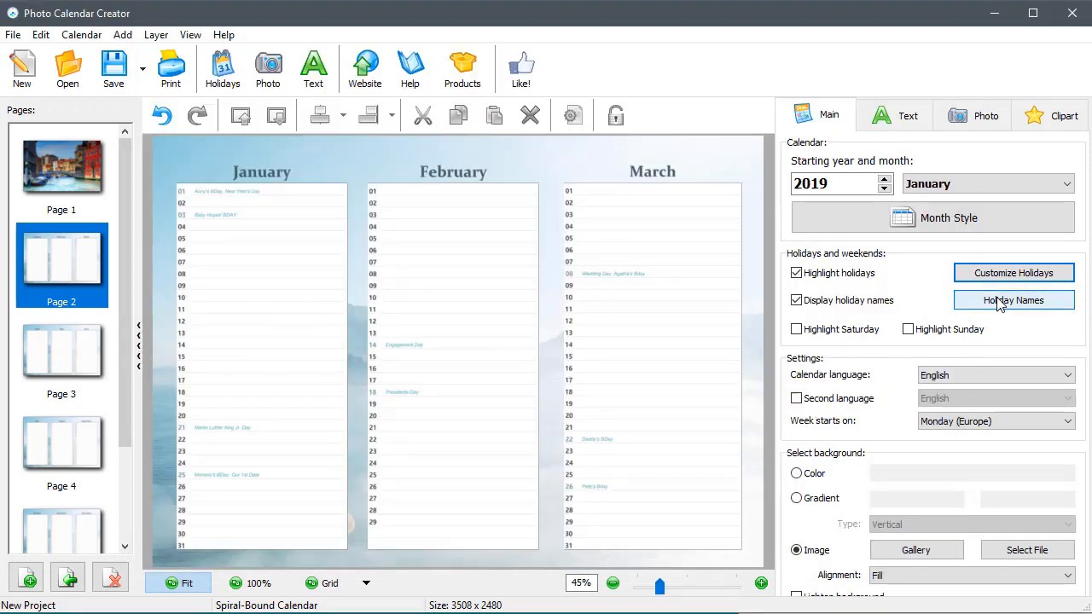
# Set the holiday names colour to dark teal and check the January names on the page
pyautogui.click(1013, 300)
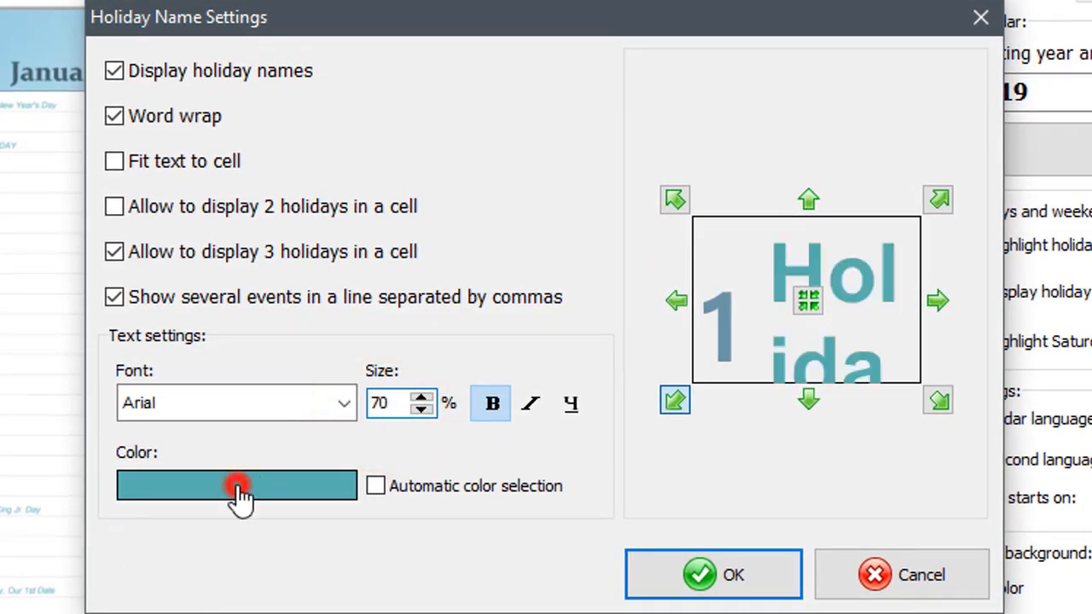
pyautogui.click(236, 485)
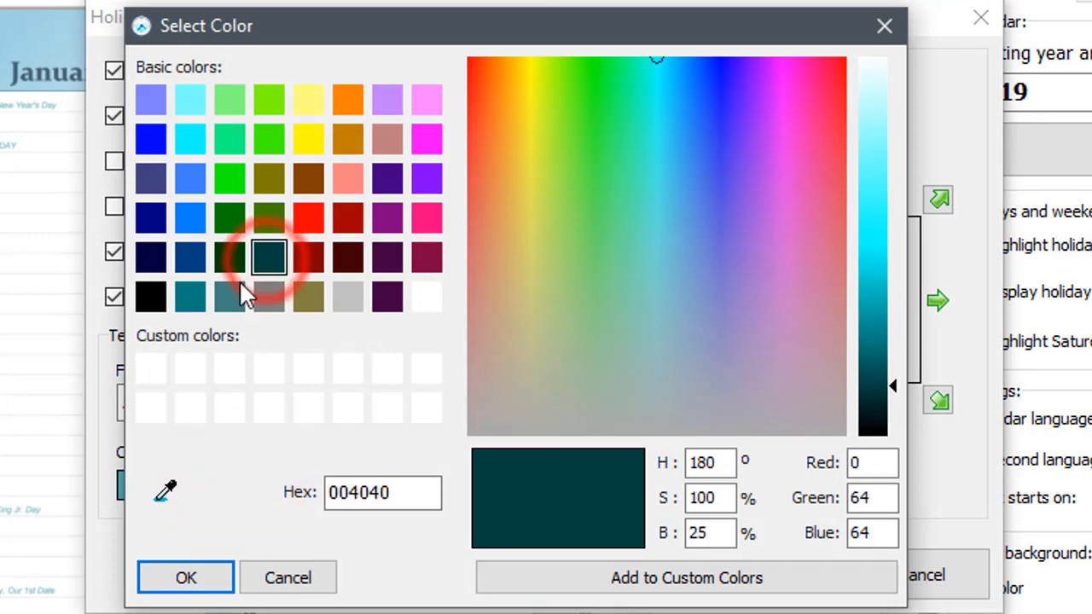
pyautogui.click(184, 577)
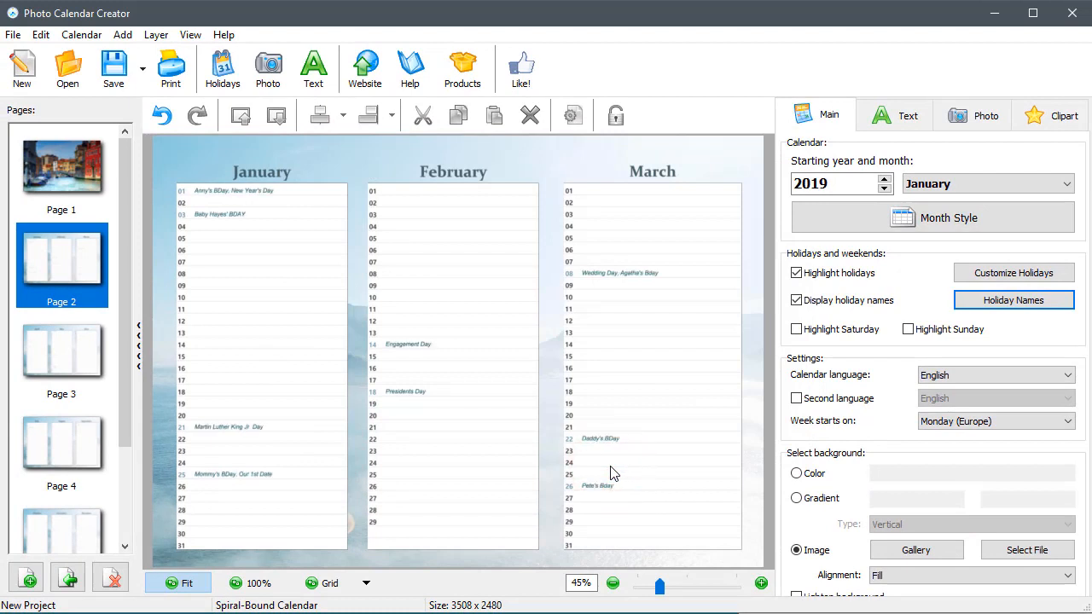
pyautogui.click(259, 583)
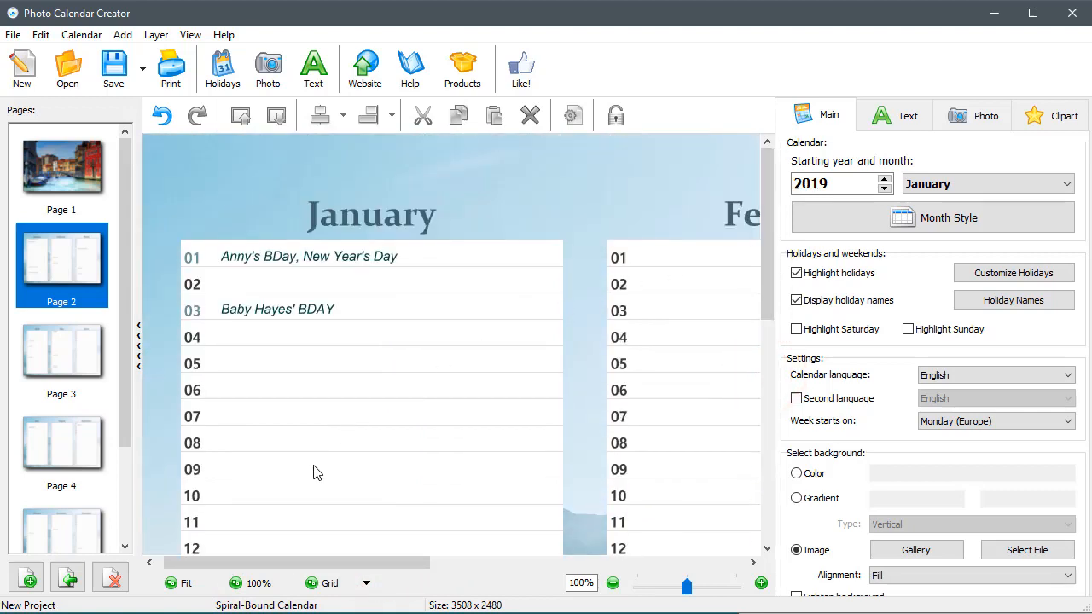
pyautogui.click(186, 583)
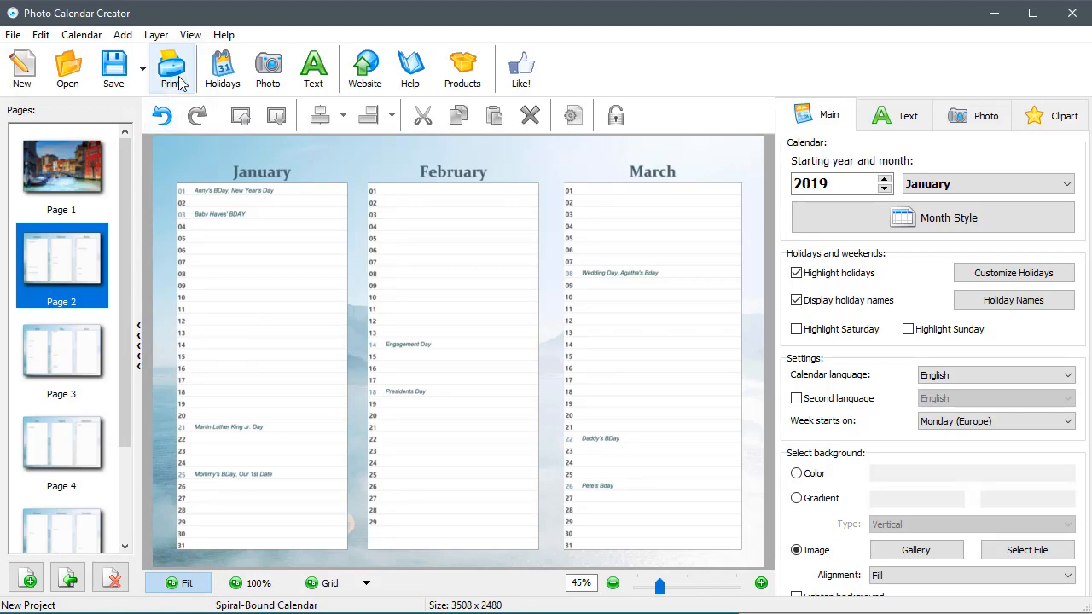
# Bring up the Print dialog and the Save Layout As format list including PDF
pyautogui.click(170, 68)
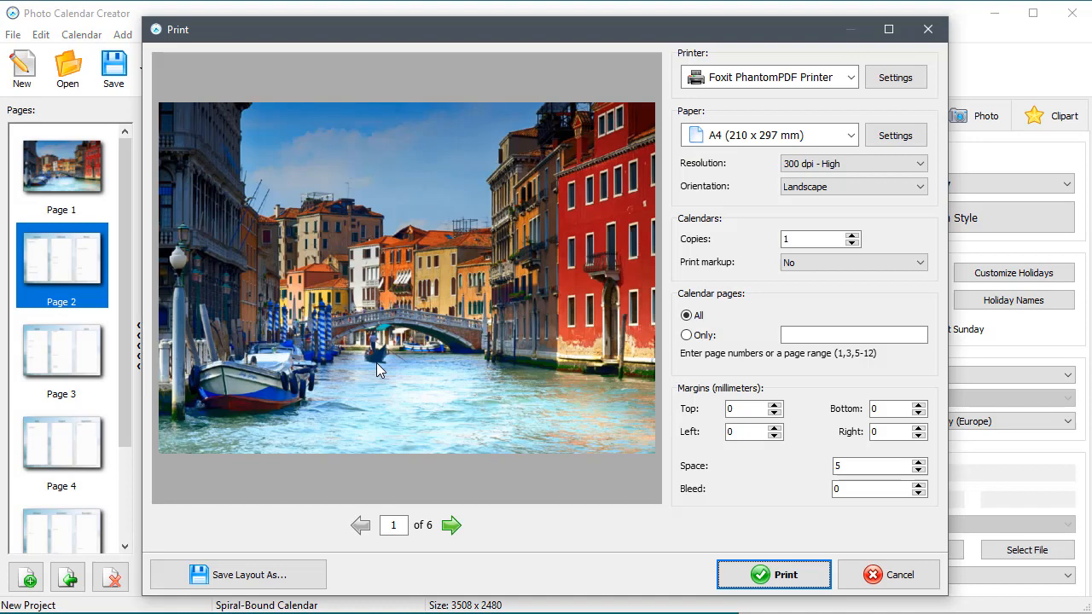
pyautogui.click(451, 525)
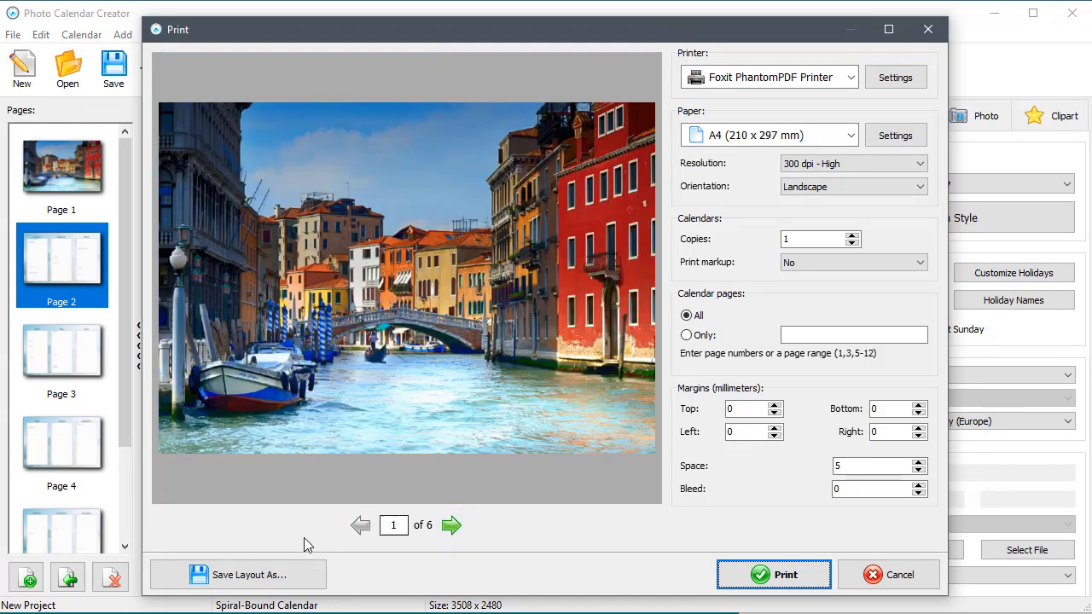
pyautogui.click(239, 573)
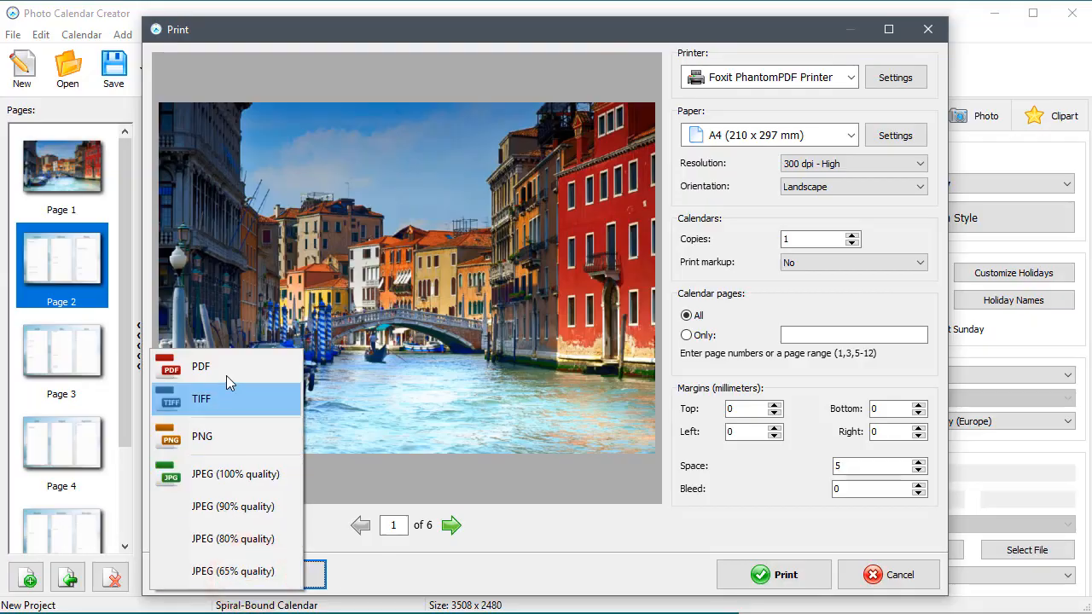